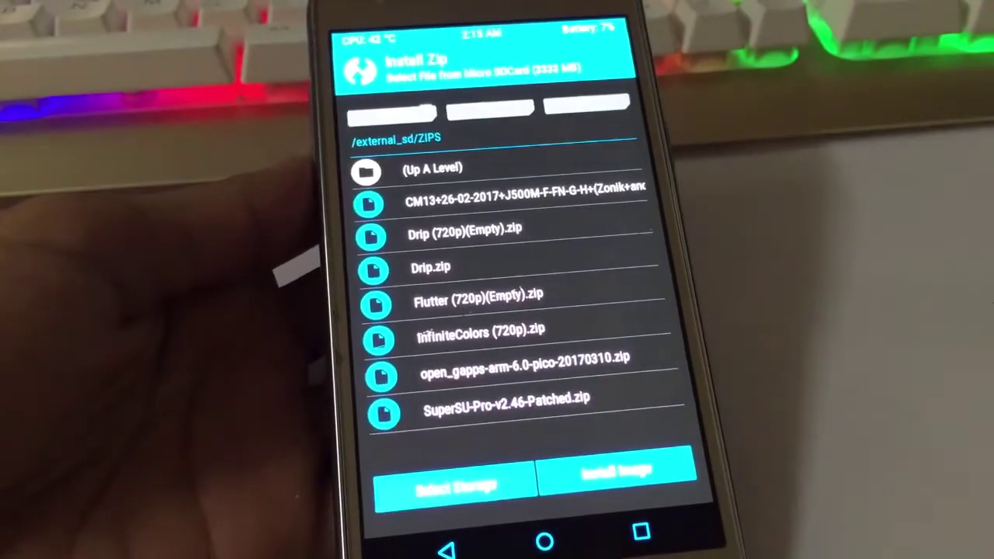
# Queue open_gapps-arm-6.0-pico-20170310.zip from /external_sd/ZIPS after the CM13 ROM.
pyautogui.click(525, 373)
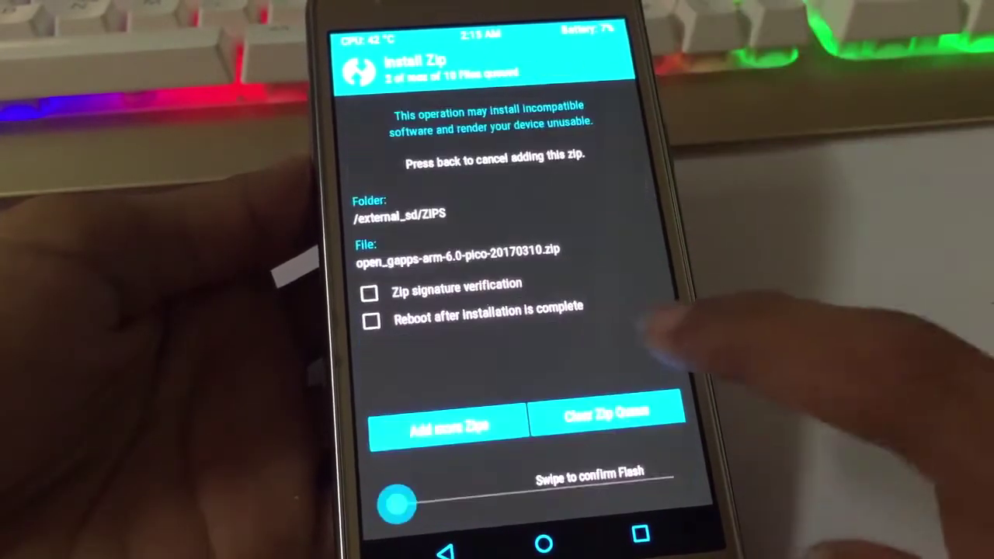